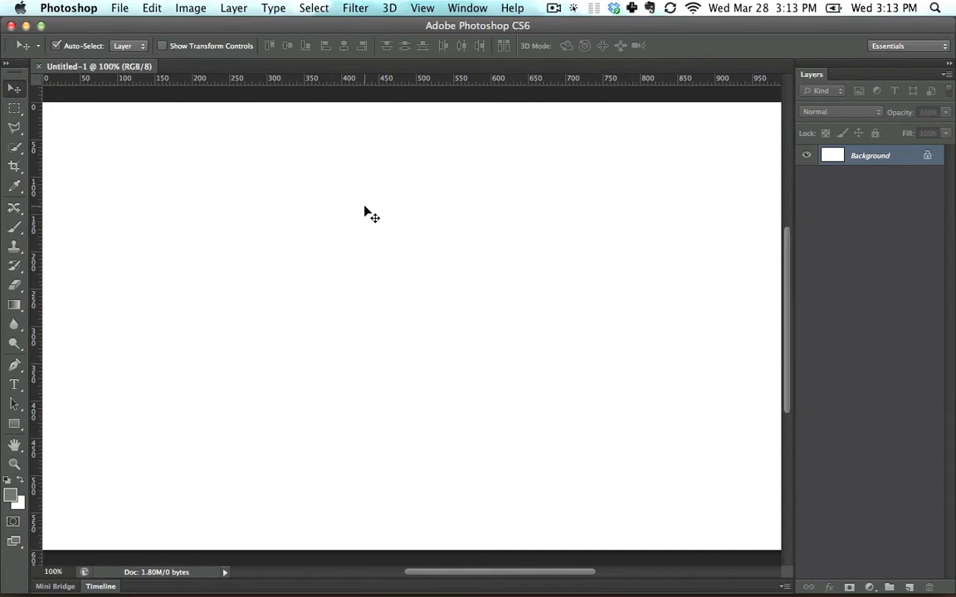
pyautogui.moveTo(392, 282)
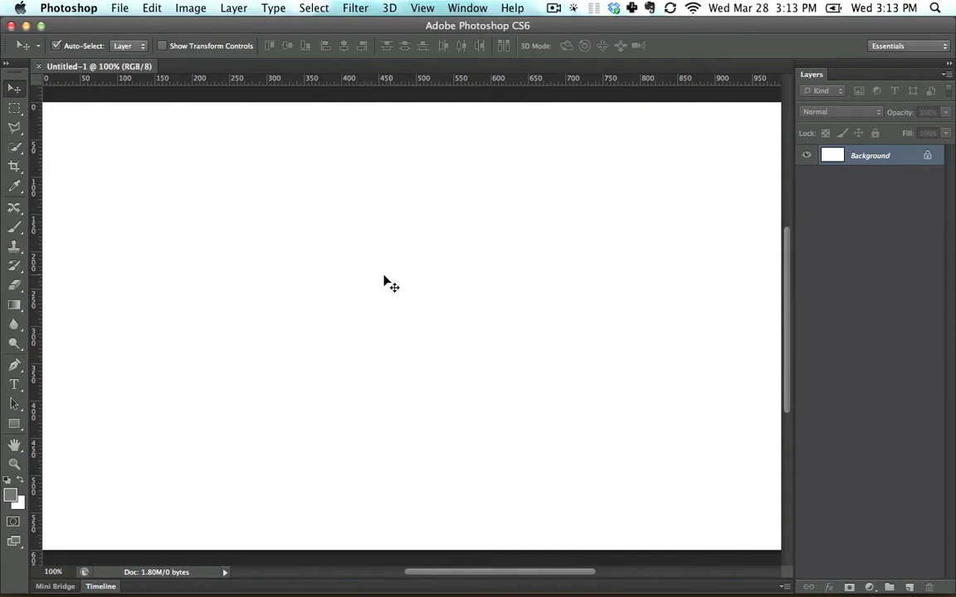
pyautogui.moveTo(460, 208)
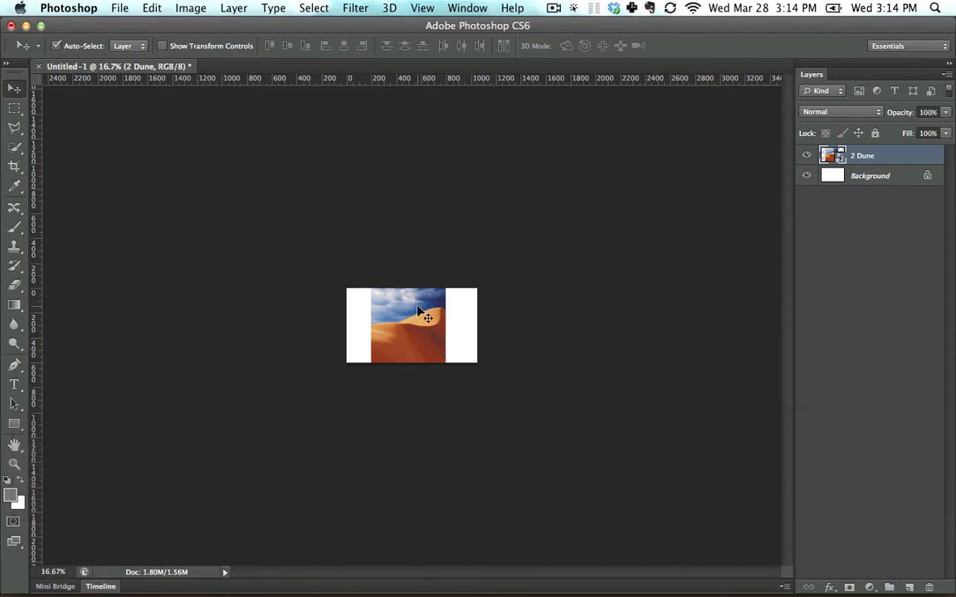
# Step: Zoom in to 200% on the dune photo and pan across the crest and cloudy sky
pyautogui.press('cmd')
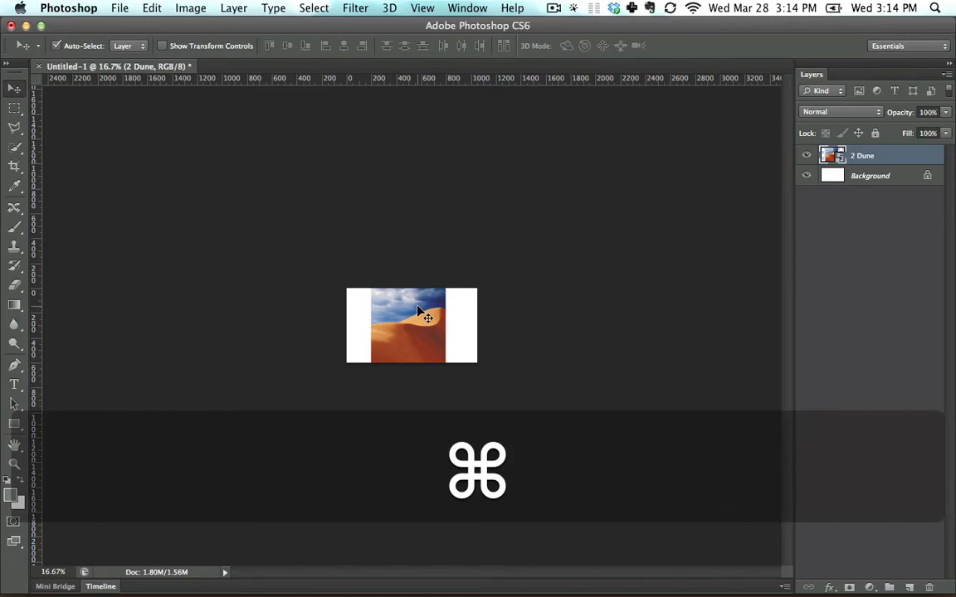
pyautogui.press('cmd+=')
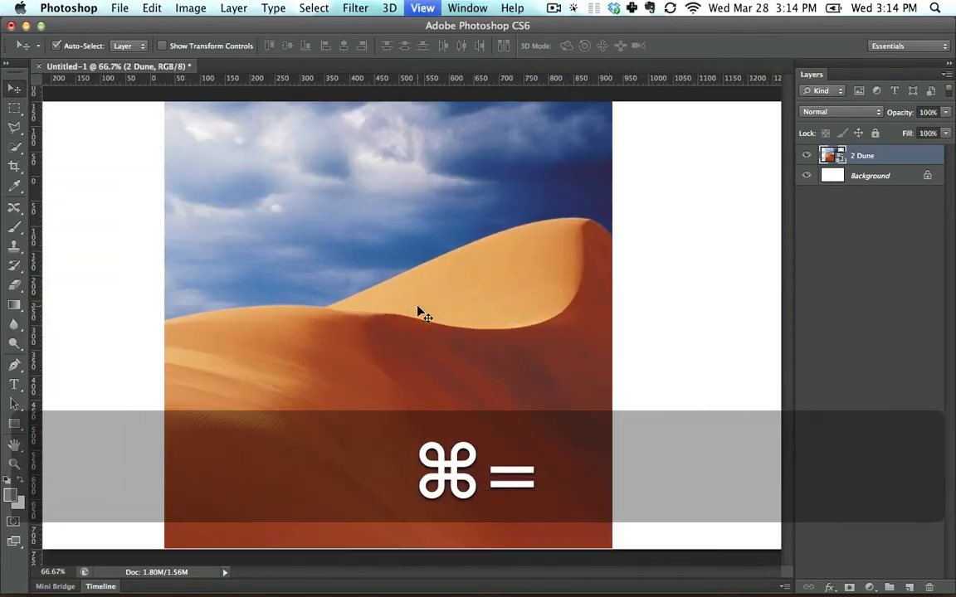
pyautogui.press('cmd+=')
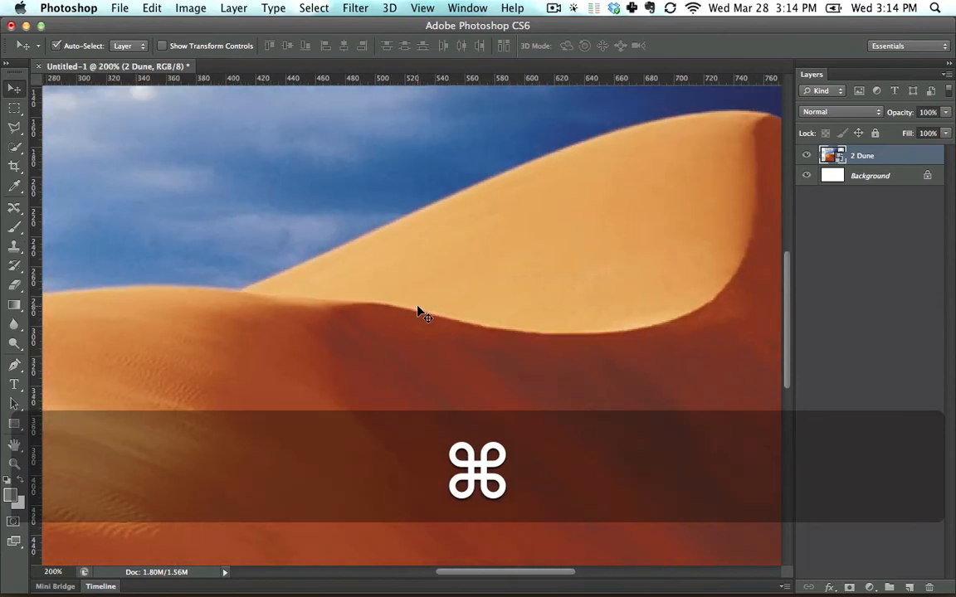
pyautogui.press('space')
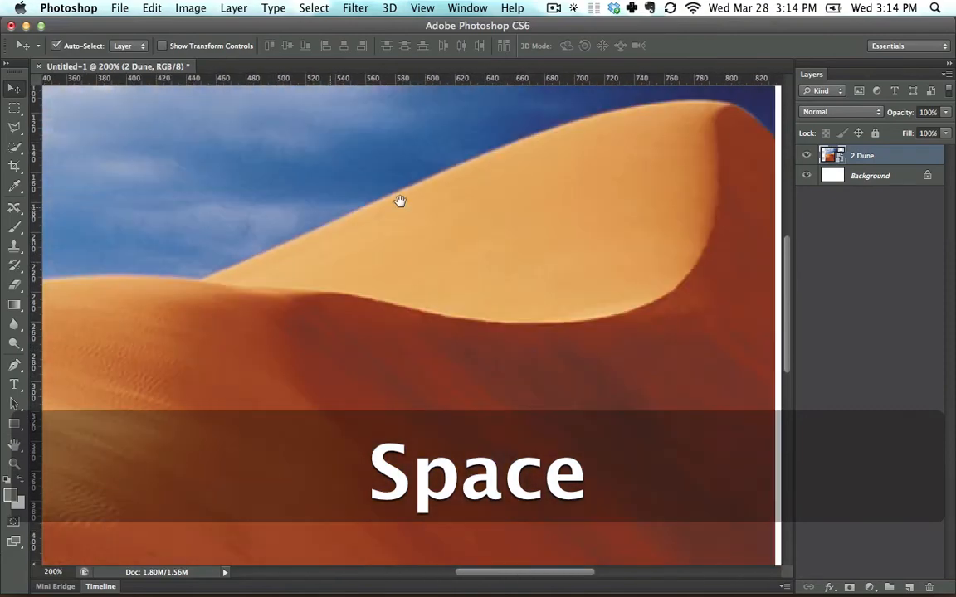
pyautogui.moveTo(401, 202); pyautogui.dragTo(527, 336)
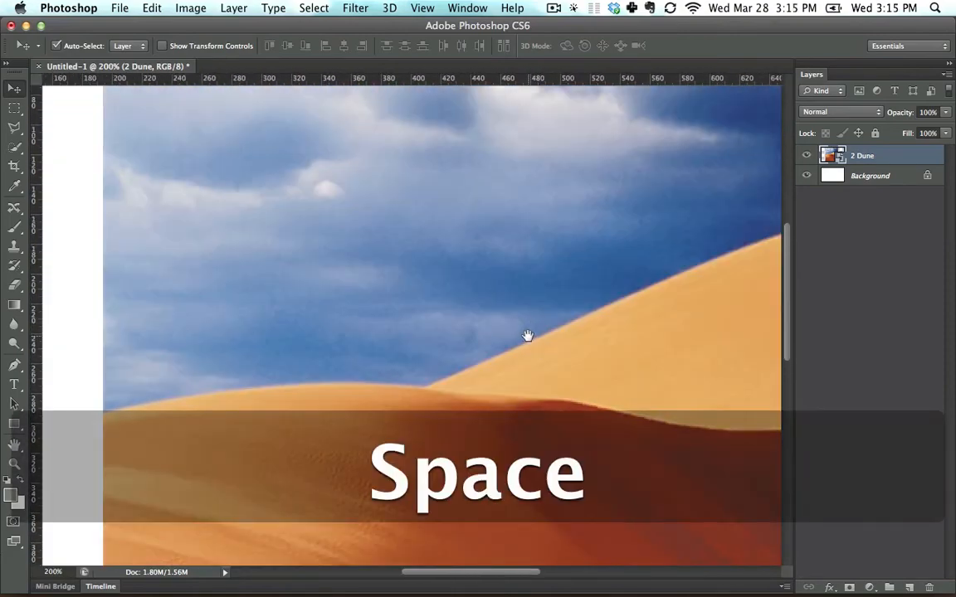
pyautogui.moveTo(528, 335); pyautogui.dragTo(236, 312)
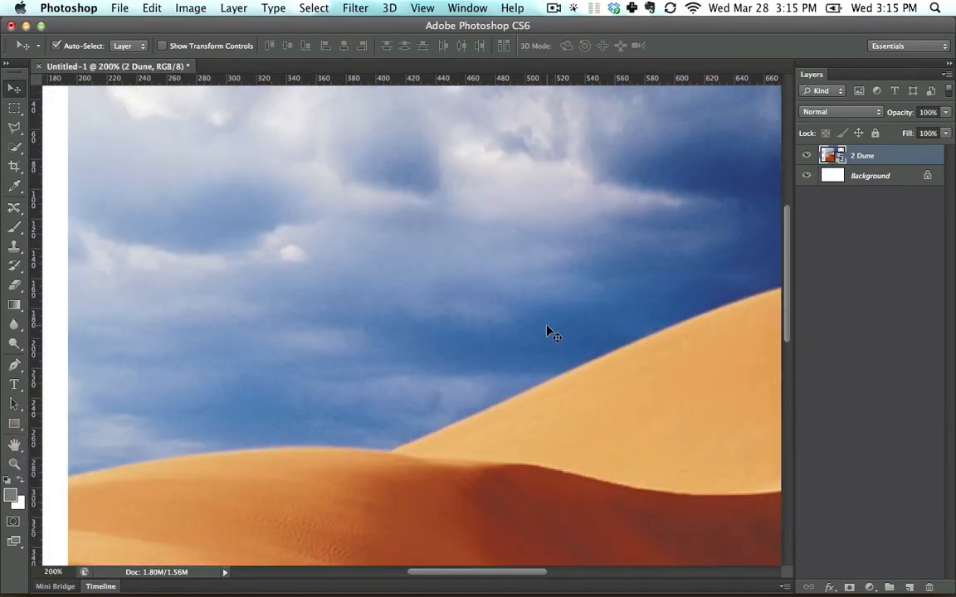
# Step: Zoom out to the whole canvas, then zoom back in on the dune ridge
pyautogui.press('cmd+0')
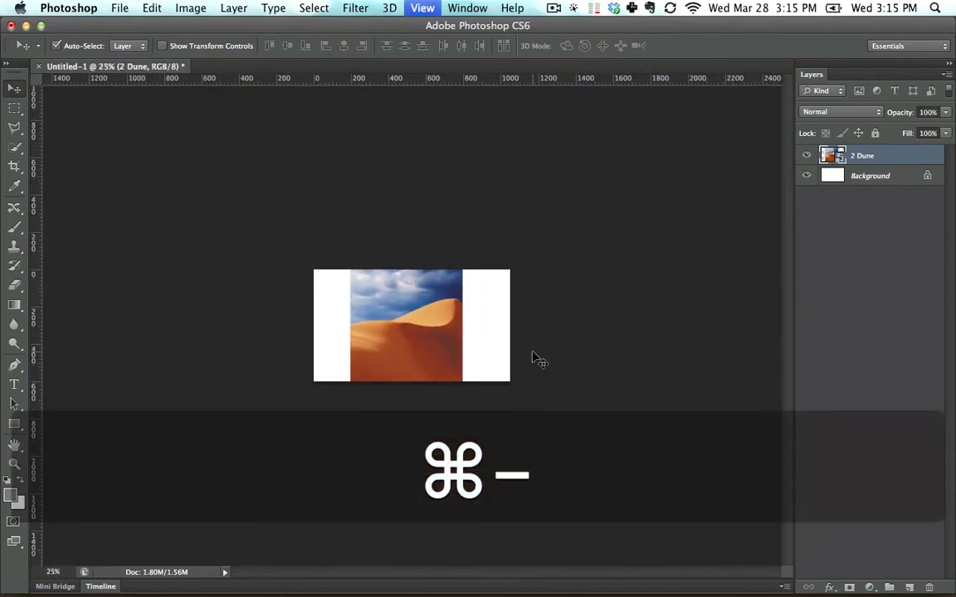
pyautogui.press('cmd+-')
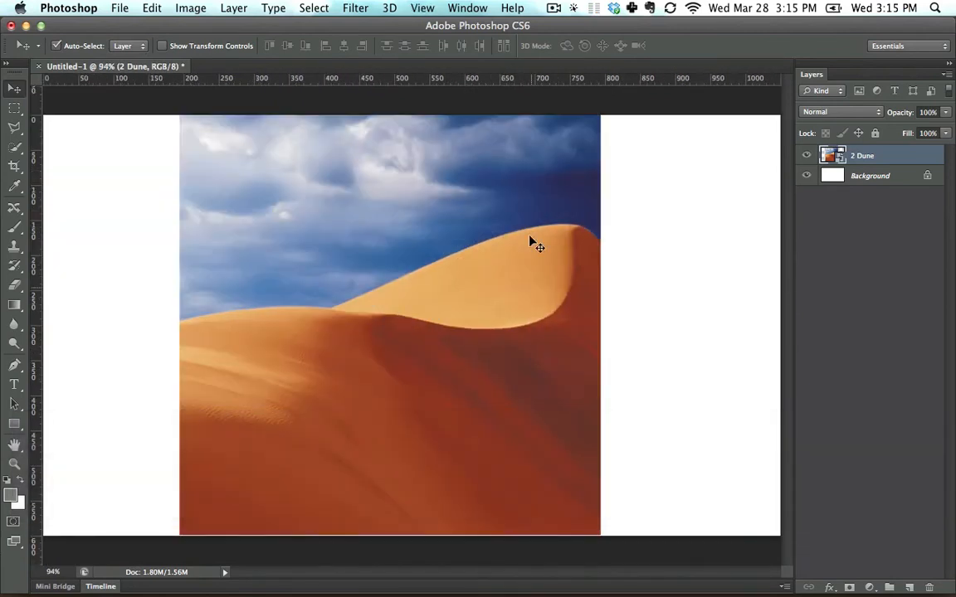
pyautogui.press('cmd+=')
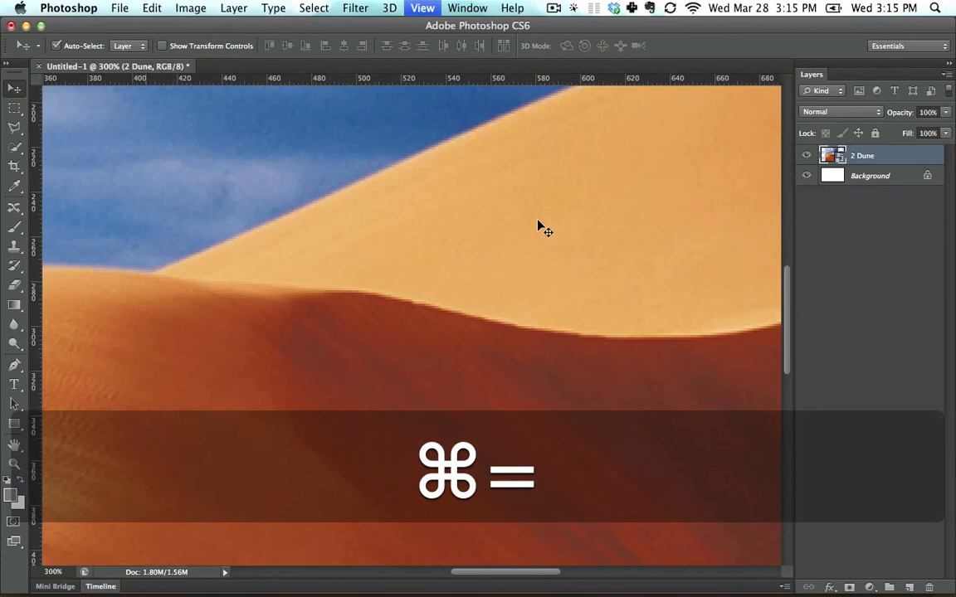
pyautogui.press('cmd+=')
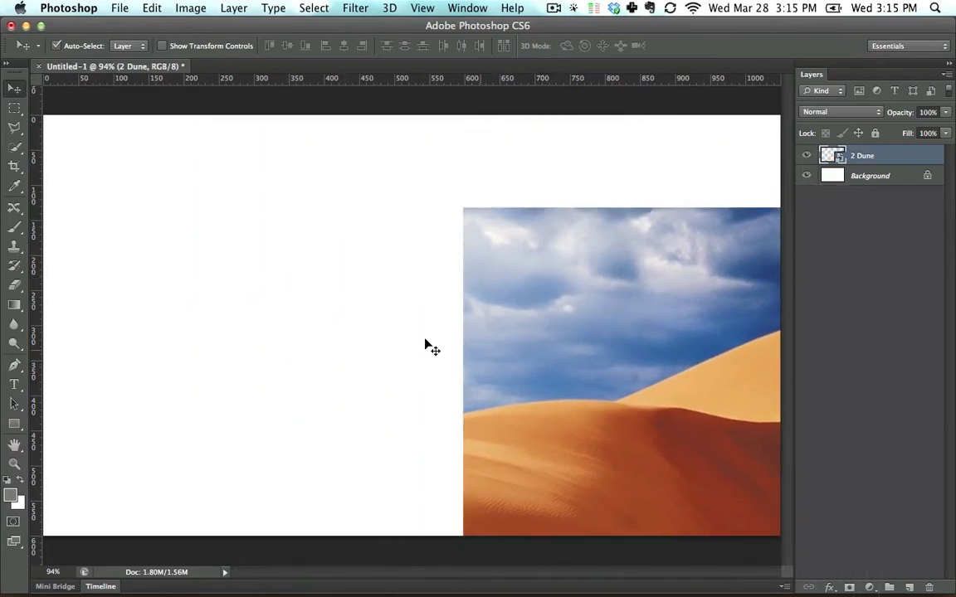
pyautogui.moveTo(403, 265)
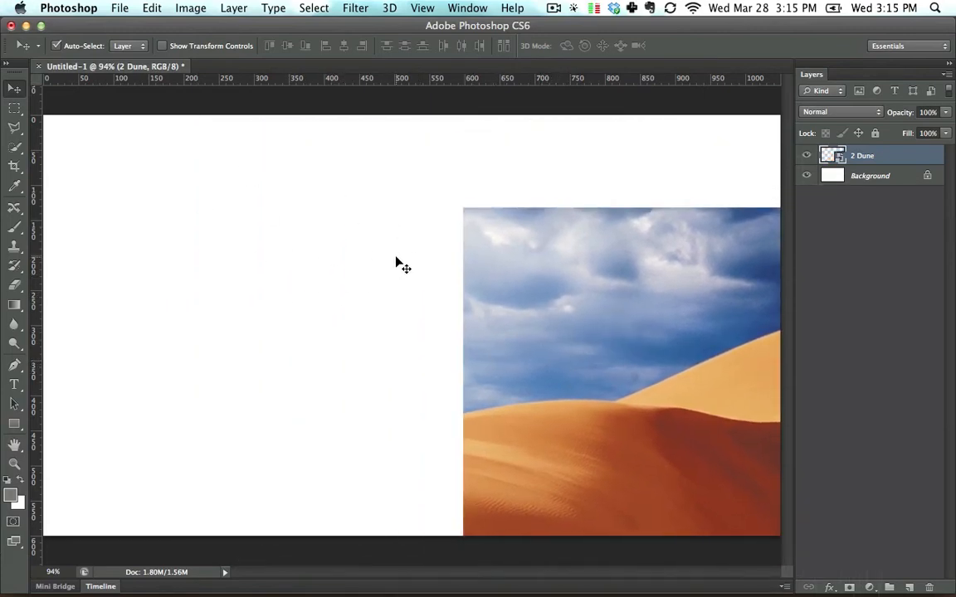
# Step: Undo the dune photo's move with Cmd+Z
pyautogui.press('cmd+z')
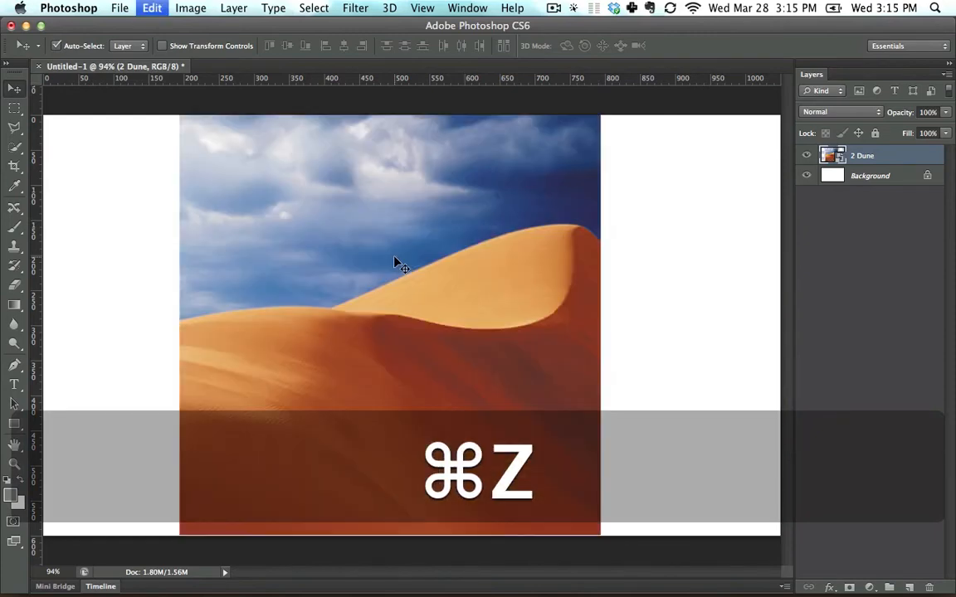
pyautogui.press('cmd+z')
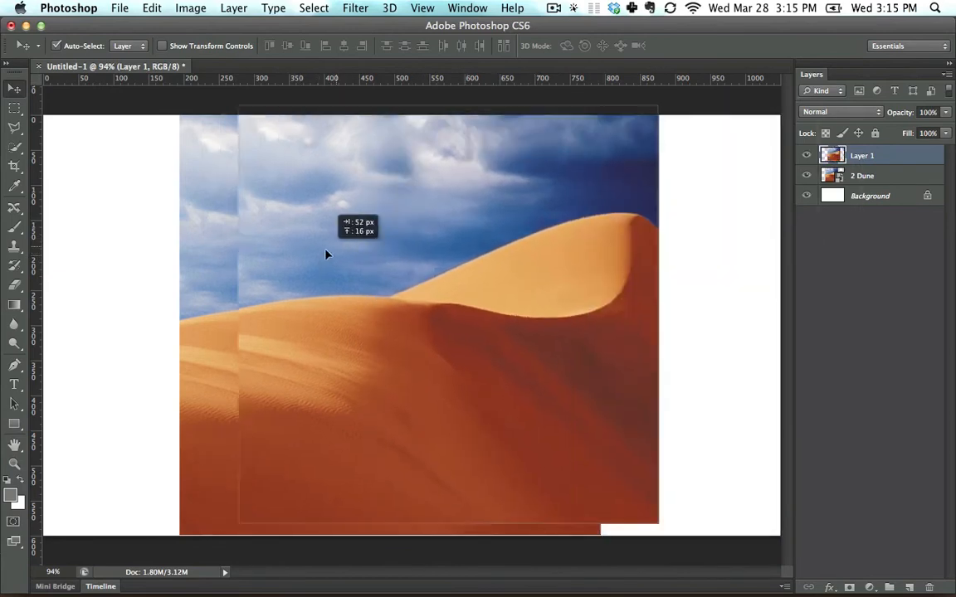
# Step: Paste a dune copy, select all and cut it from Layer 2, then select Layer 1
pyautogui.press('cmd+a')
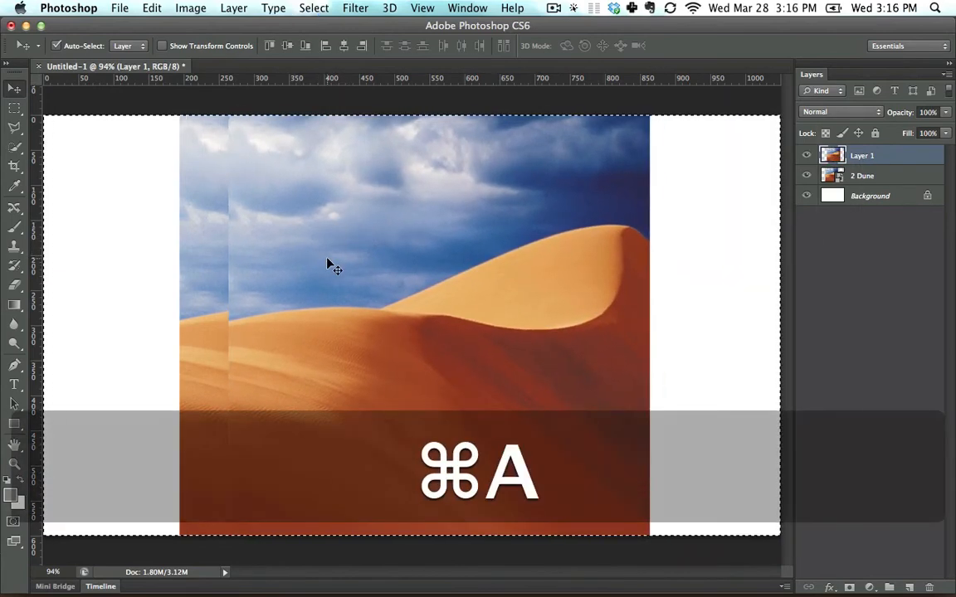
pyautogui.press('cmd+a')
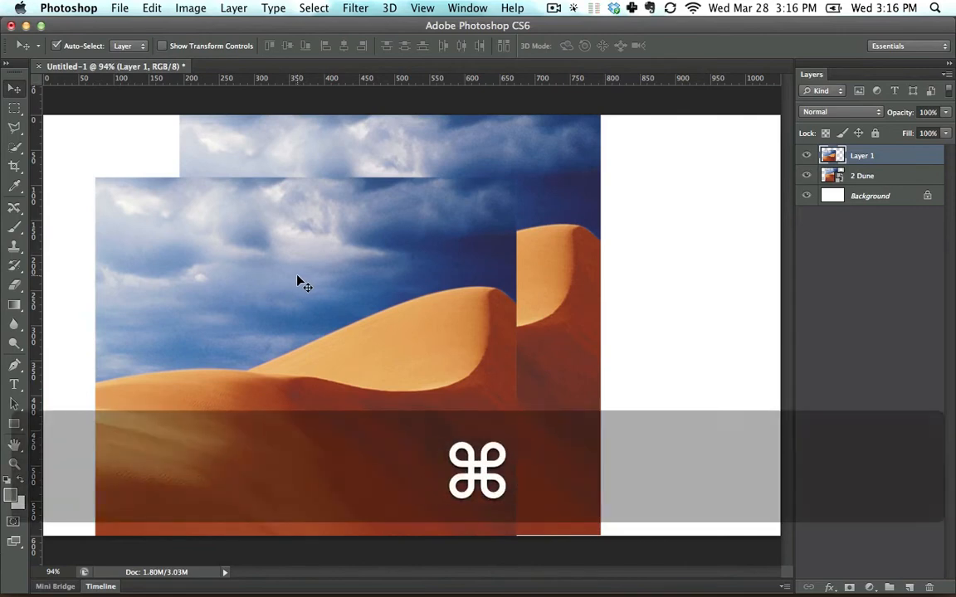
pyautogui.press('cmd+v')
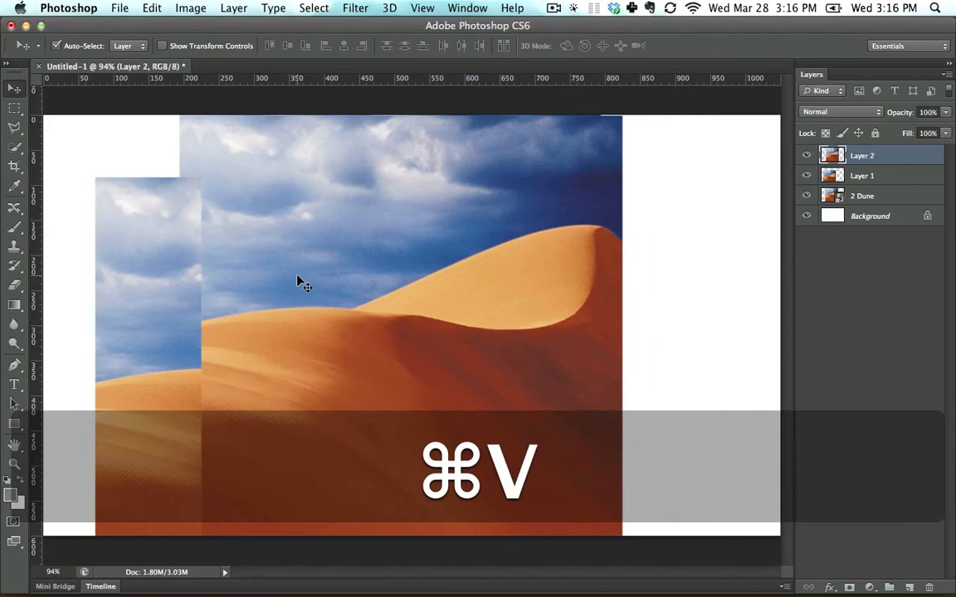
pyautogui.press('cmd+a')
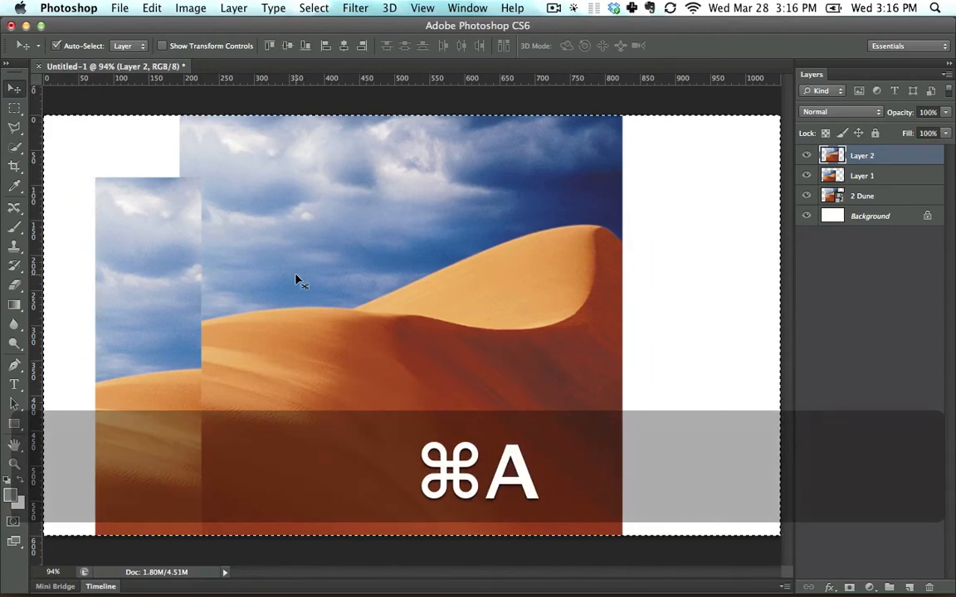
pyautogui.press('cmd+x')
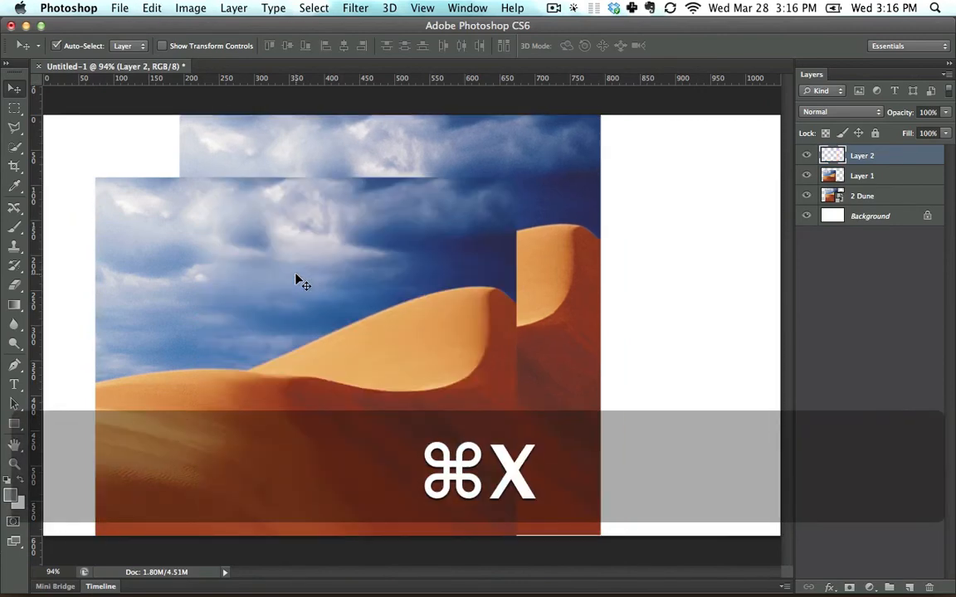
pyautogui.click(151, 7)
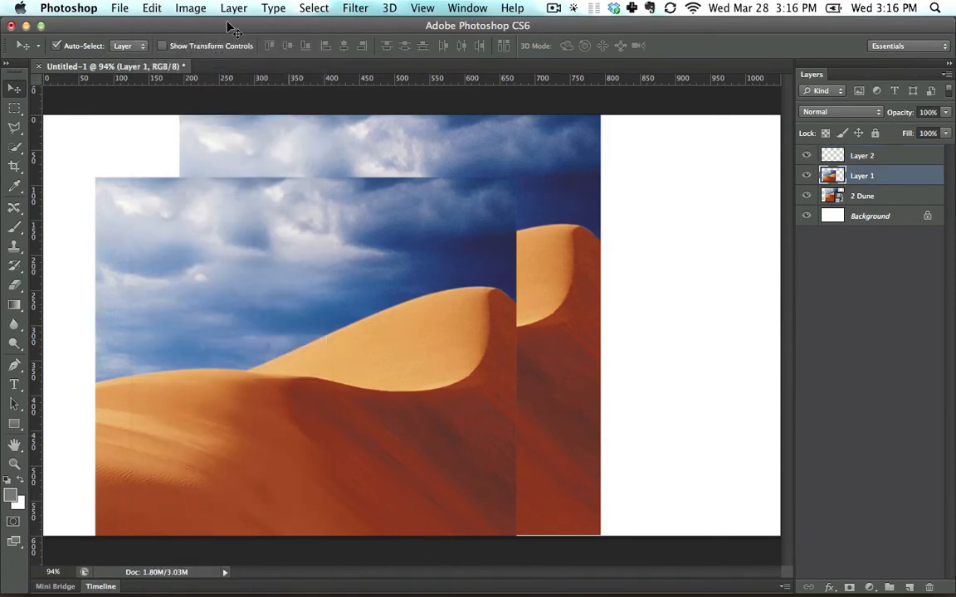
pyautogui.click(152, 8)
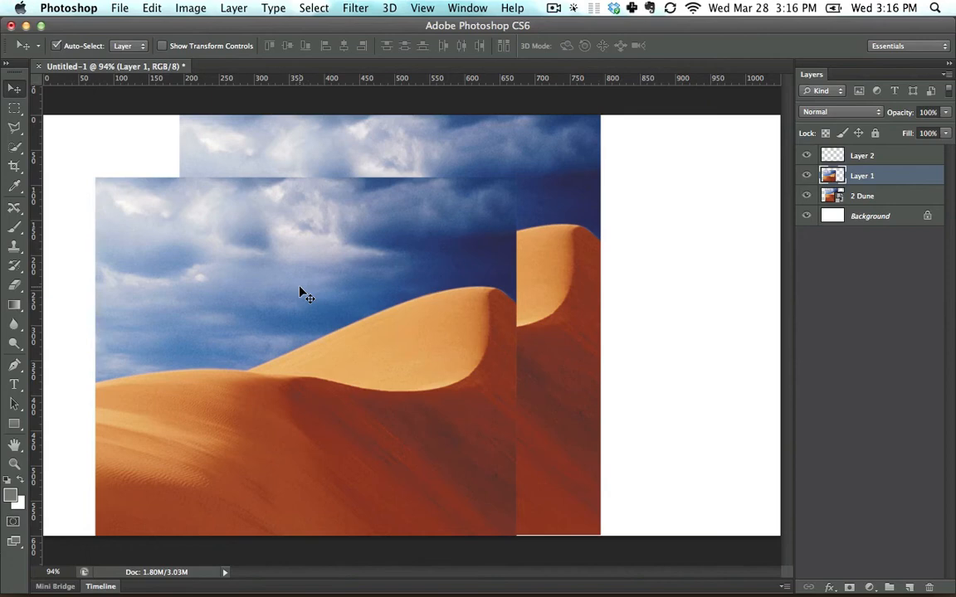
# Step: Refit the canvas view and select all to paste the cut dune as Layer 3
pyautogui.press('cmd+=')
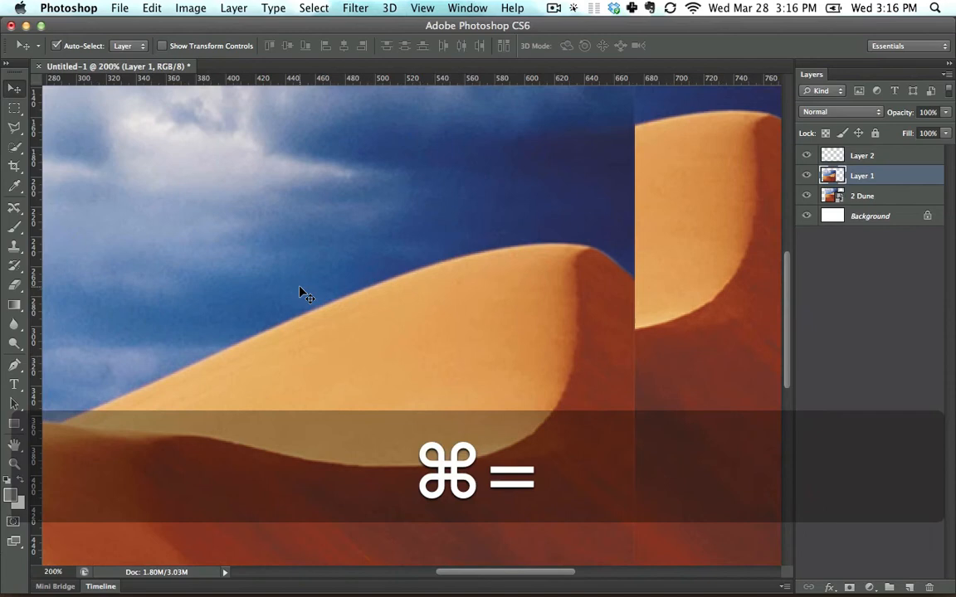
pyautogui.press('cmd+-')
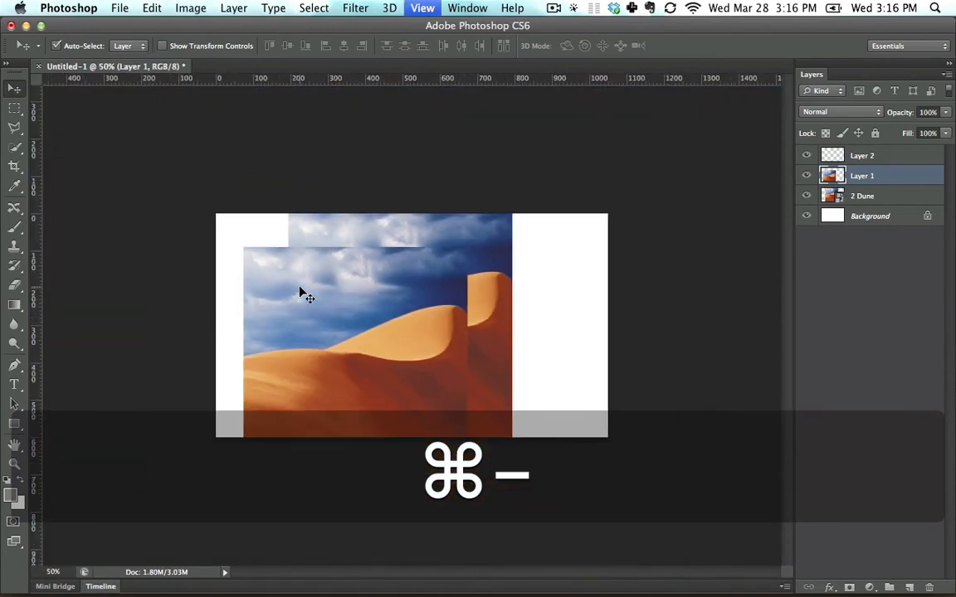
pyautogui.press('cmd+plus')
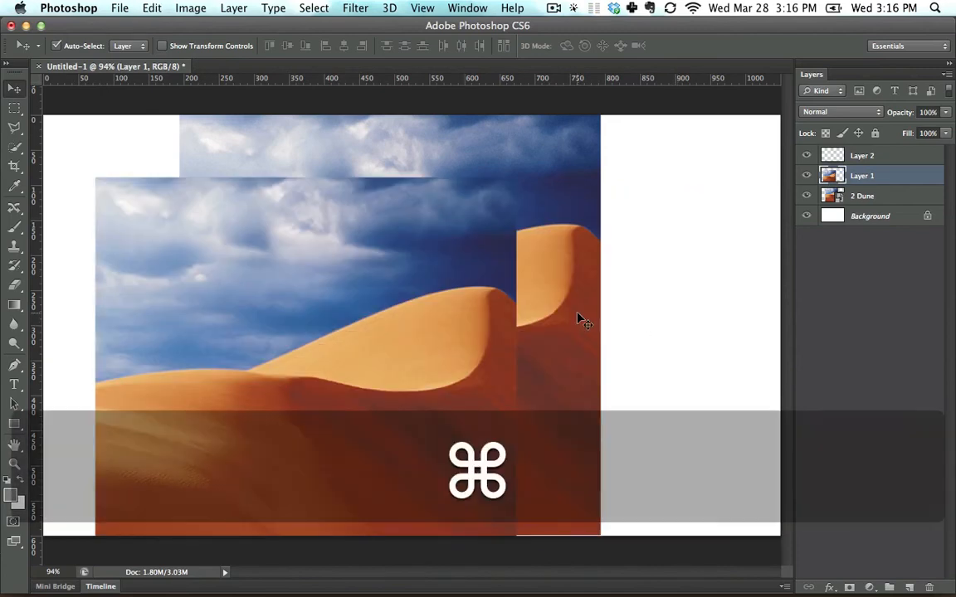
pyautogui.press('cmd+a')
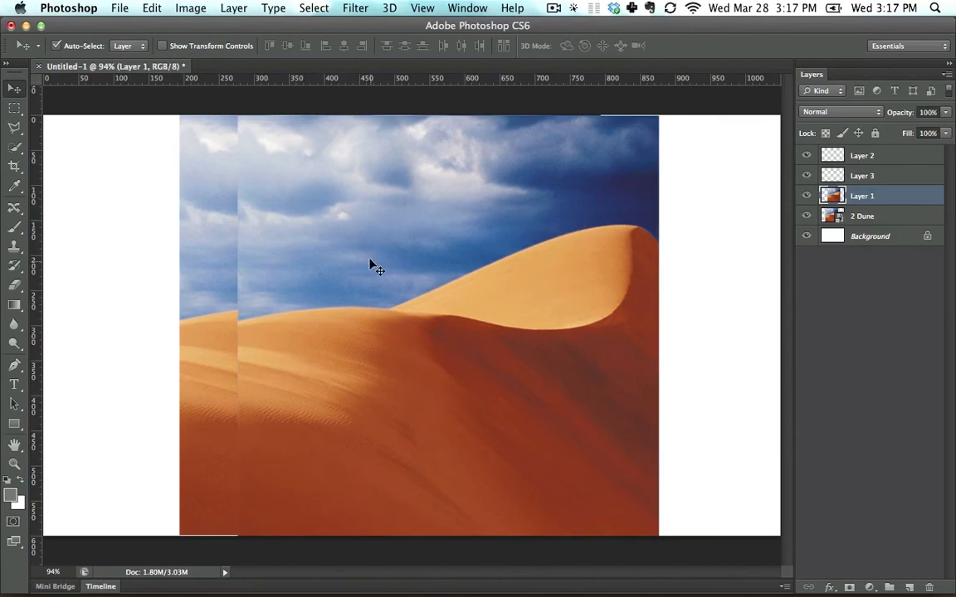
pyautogui.moveTo(395, 264)
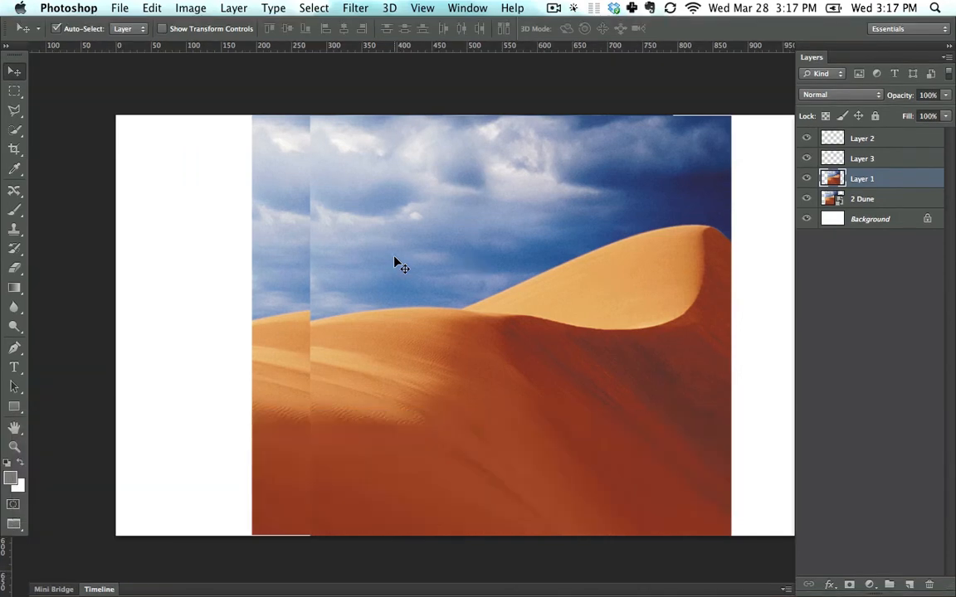
pyautogui.moveTo(548, 187)
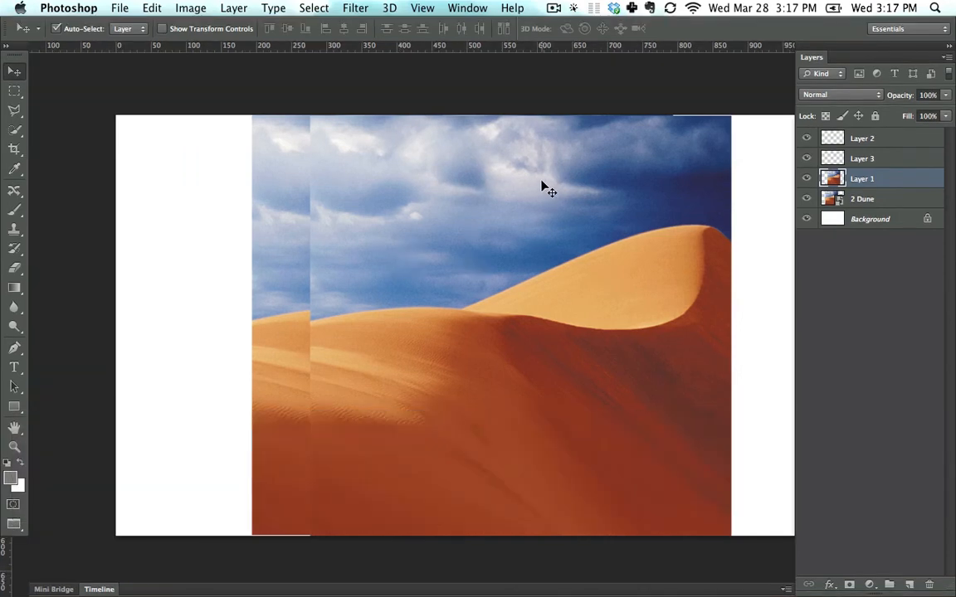
pyautogui.press('Tab')
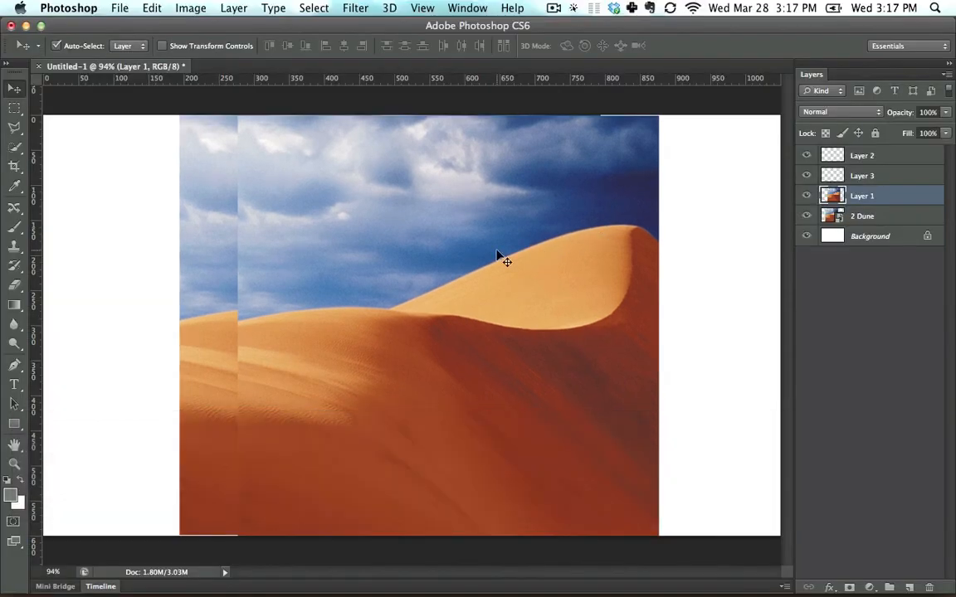
pyautogui.press('tab')
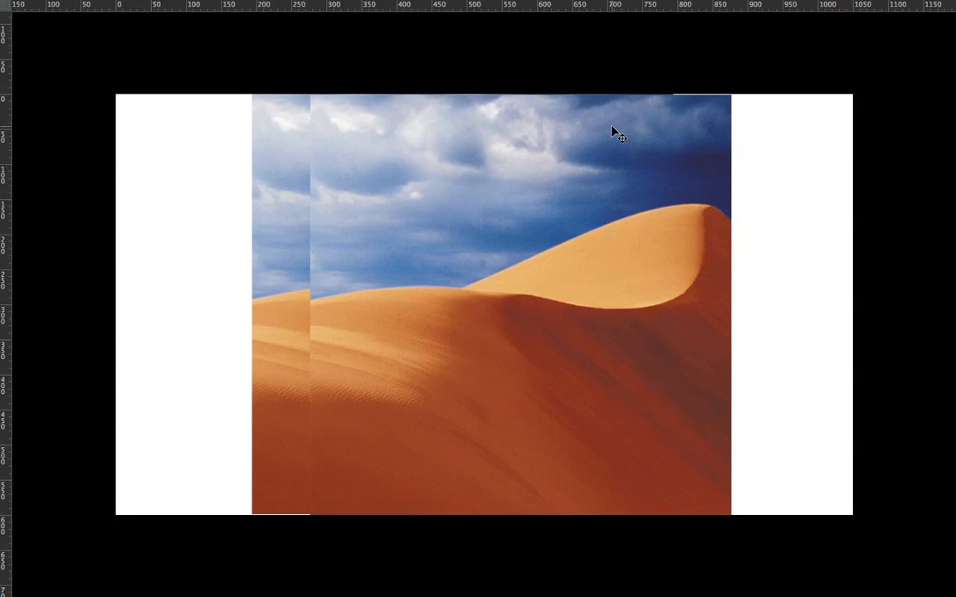
pyautogui.moveTo(491, 348)
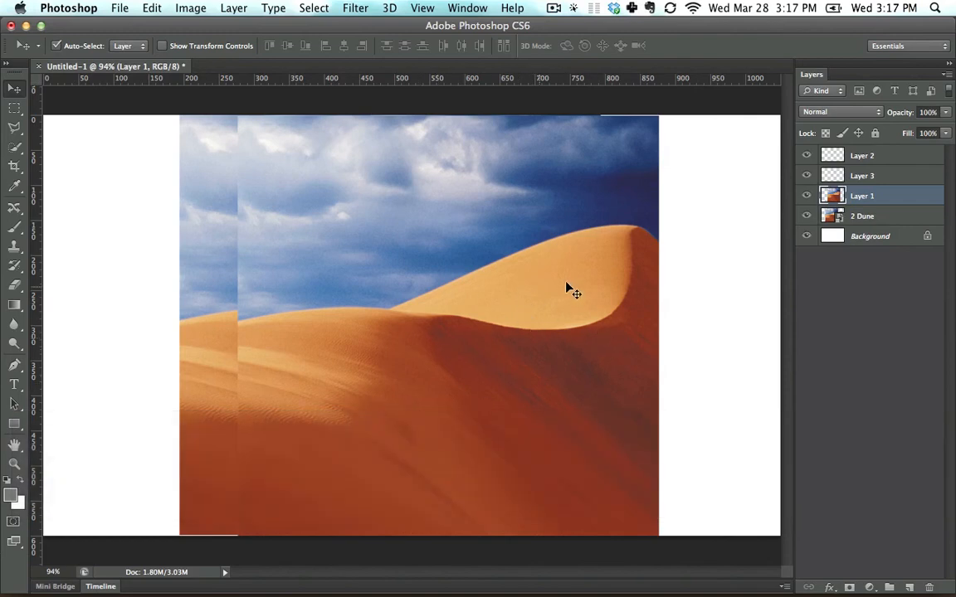
# Step: View the dune canvas full screen on black, then return with panels hidden
pyautogui.press('f')
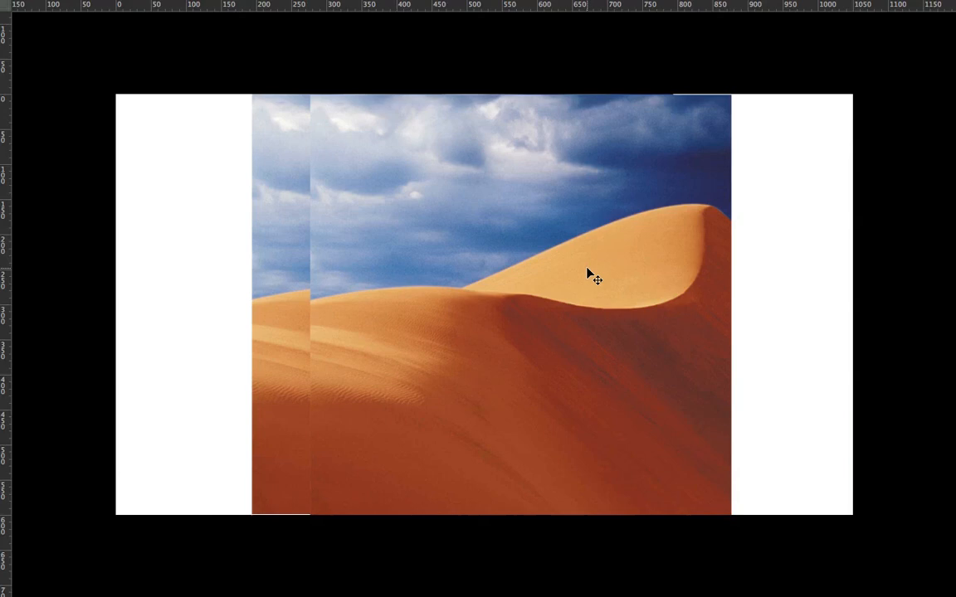
pyautogui.press('space')
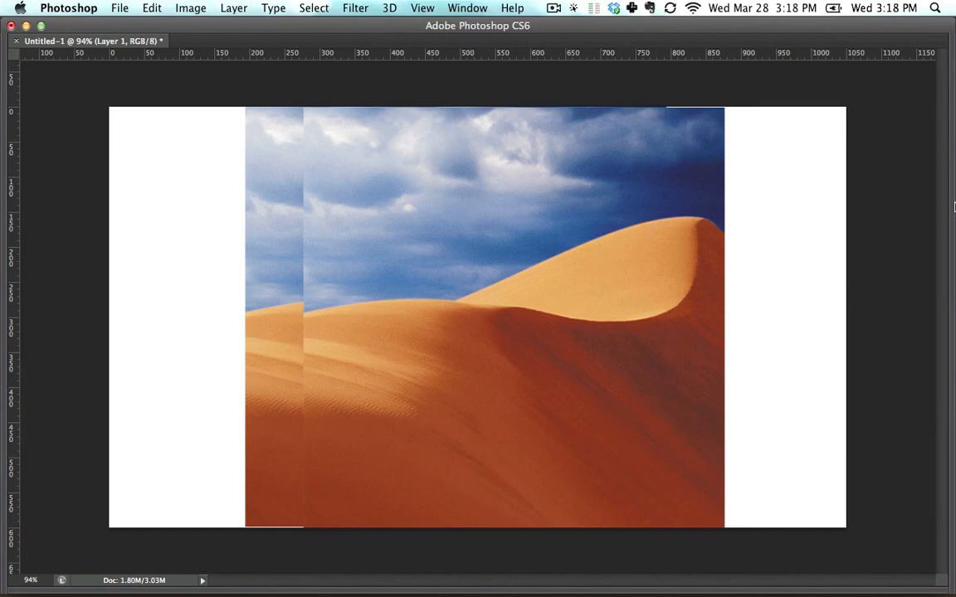
pyautogui.moveTo(24, 20)
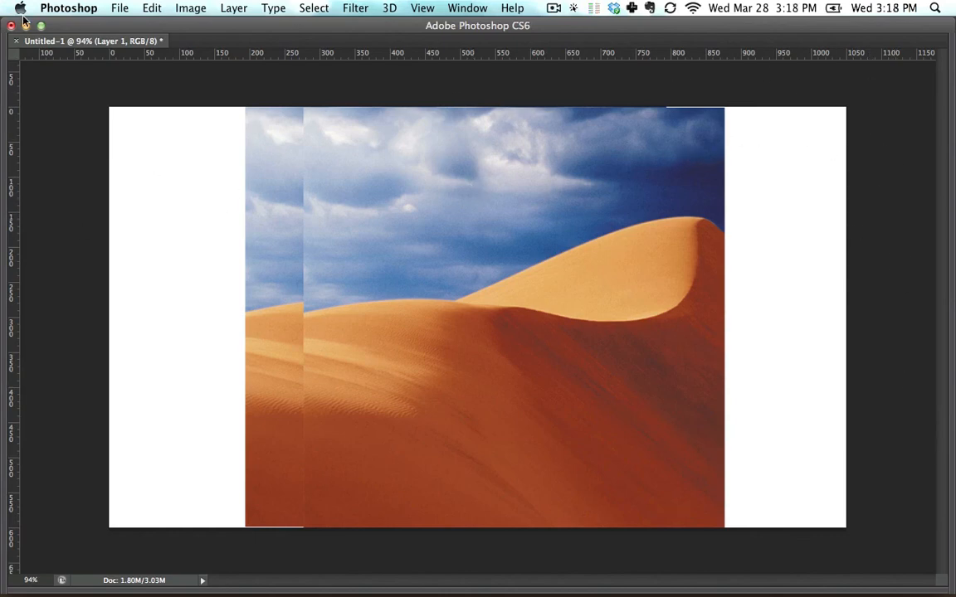